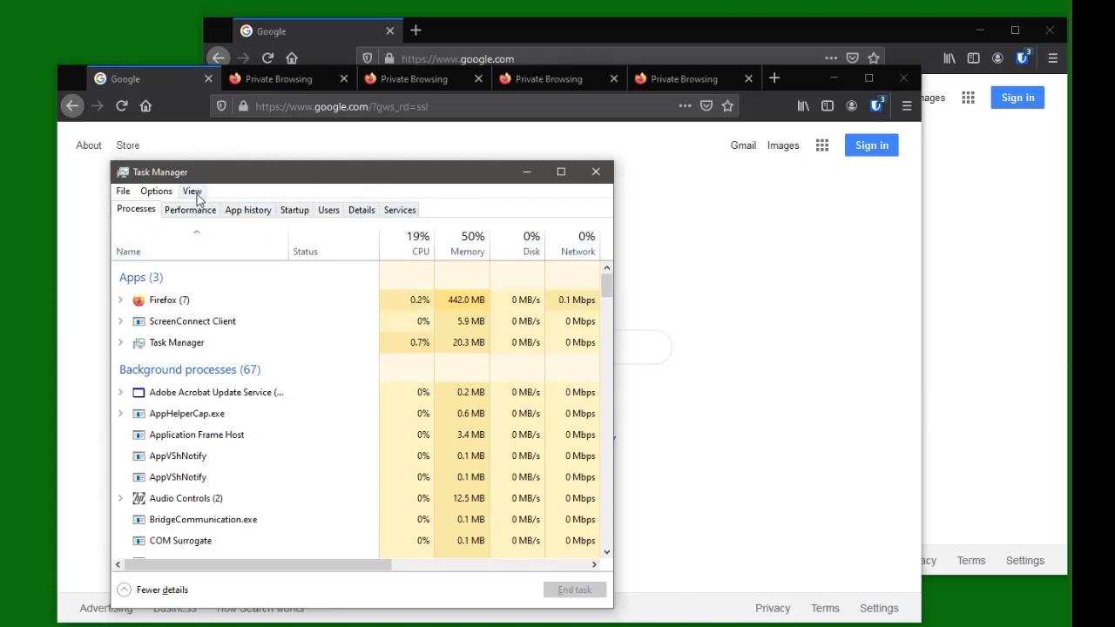
mouse_move(122, 230)
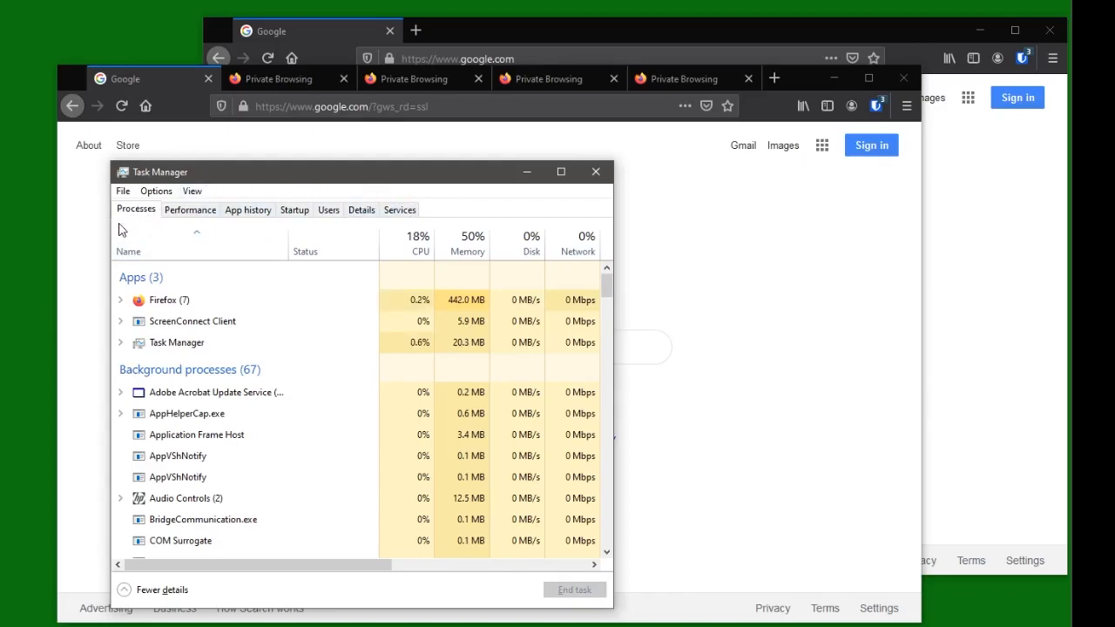
- Select and expand the Firefox (7) group, then end its task so all Firefox processes and windows close
click(162, 299)
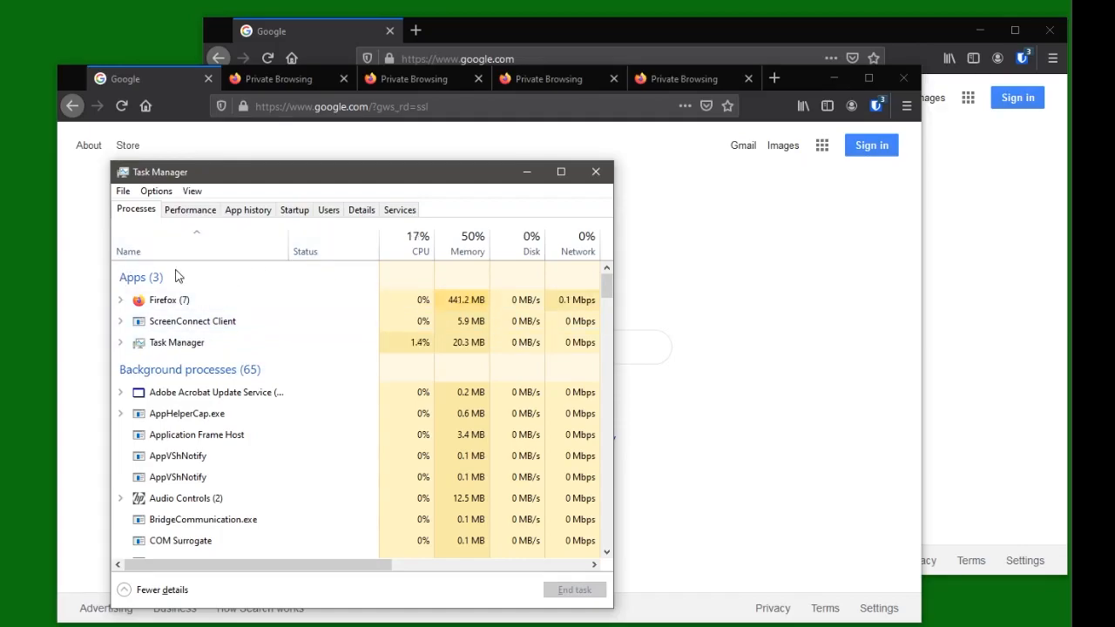
click(120, 299)
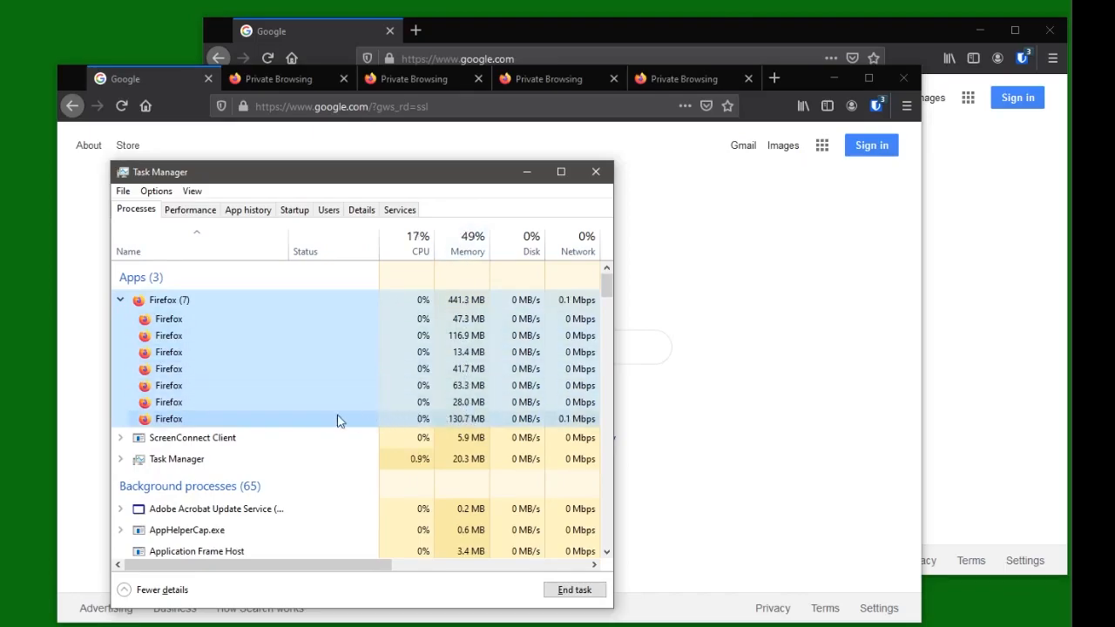
mouse_move(195, 418)
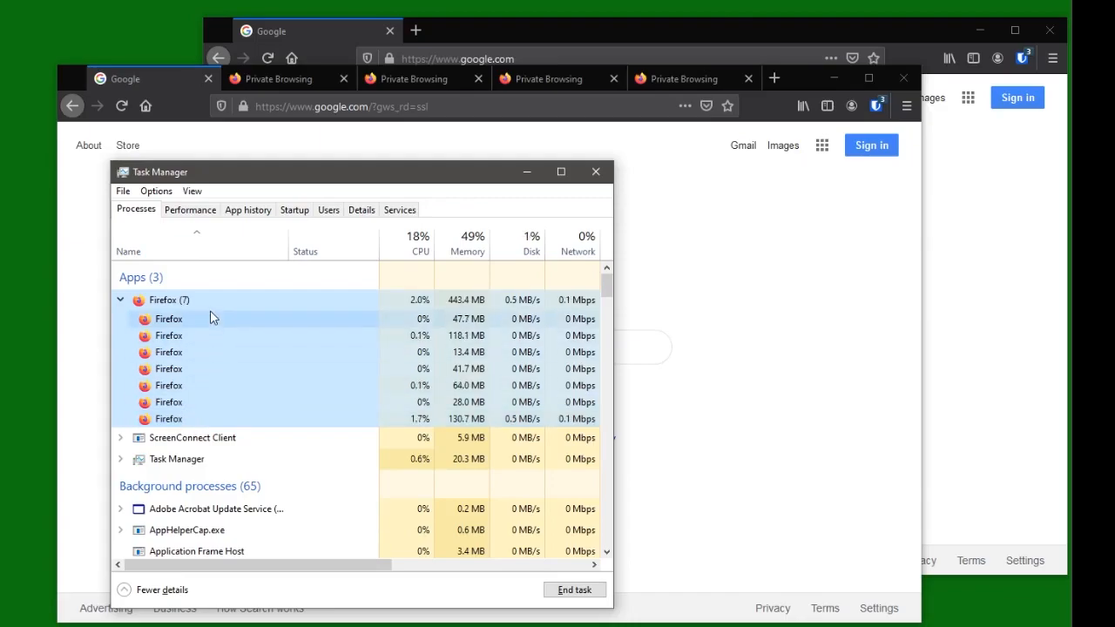
right_click(167, 317)
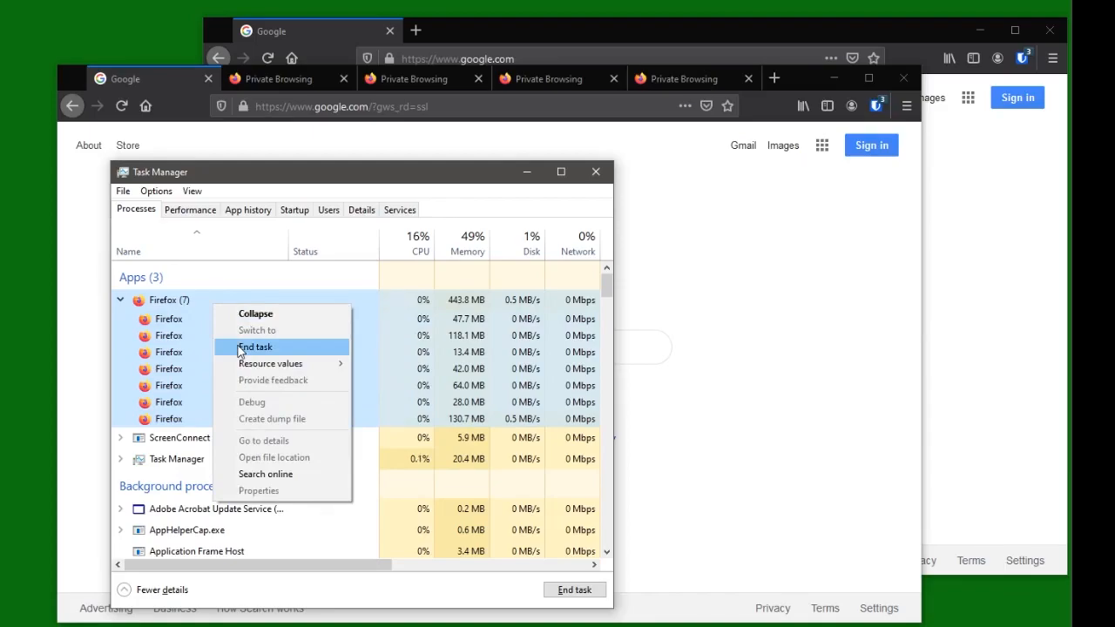
click(255, 346)
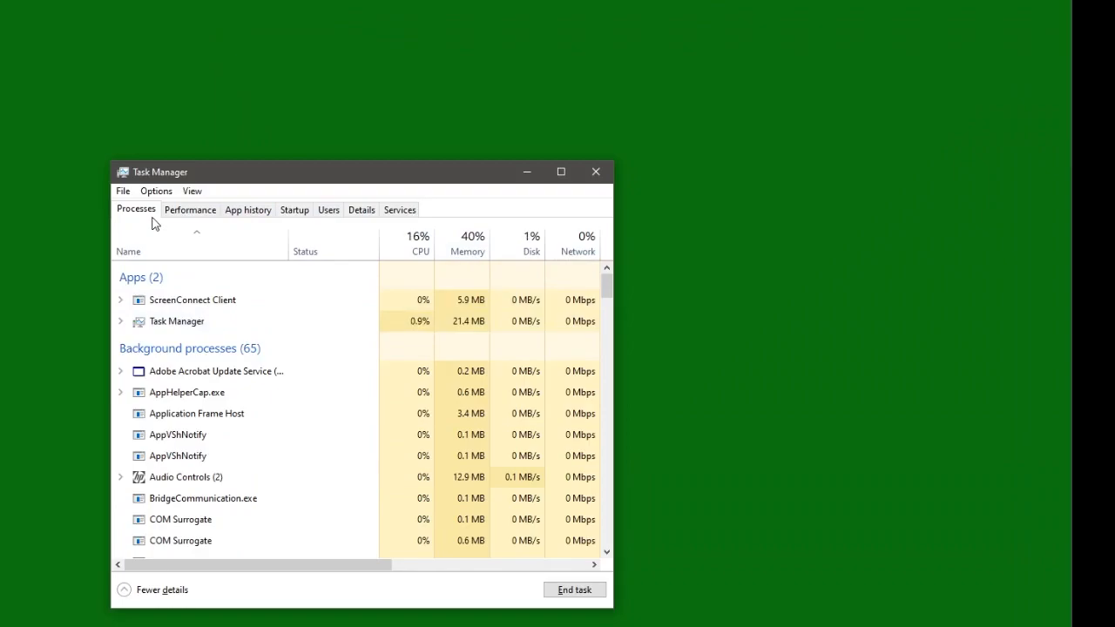
mouse_move(444, 190)
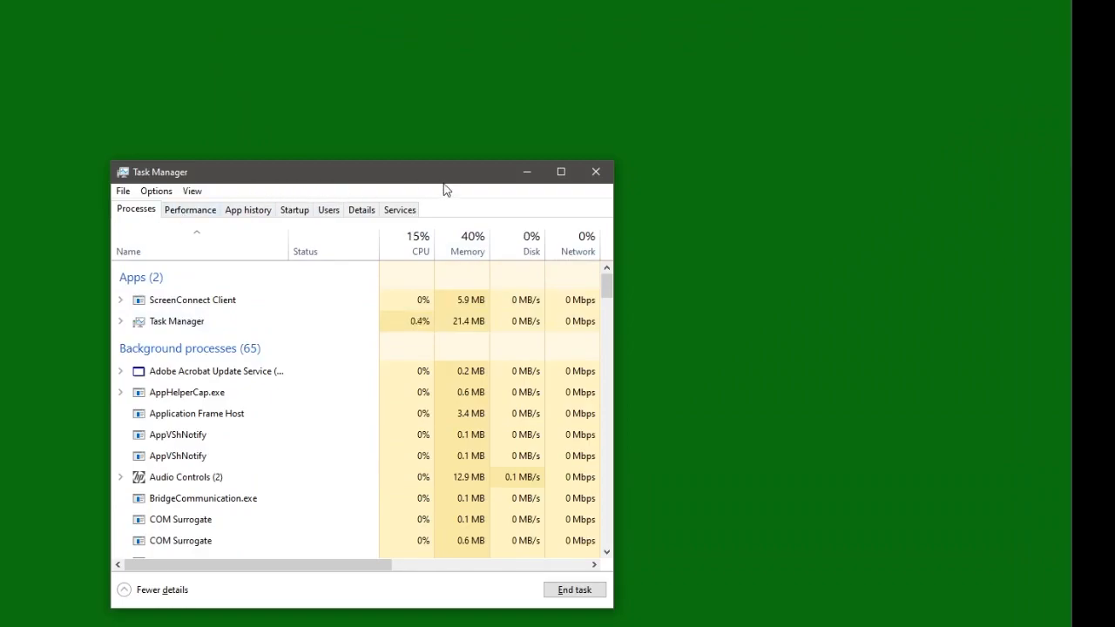